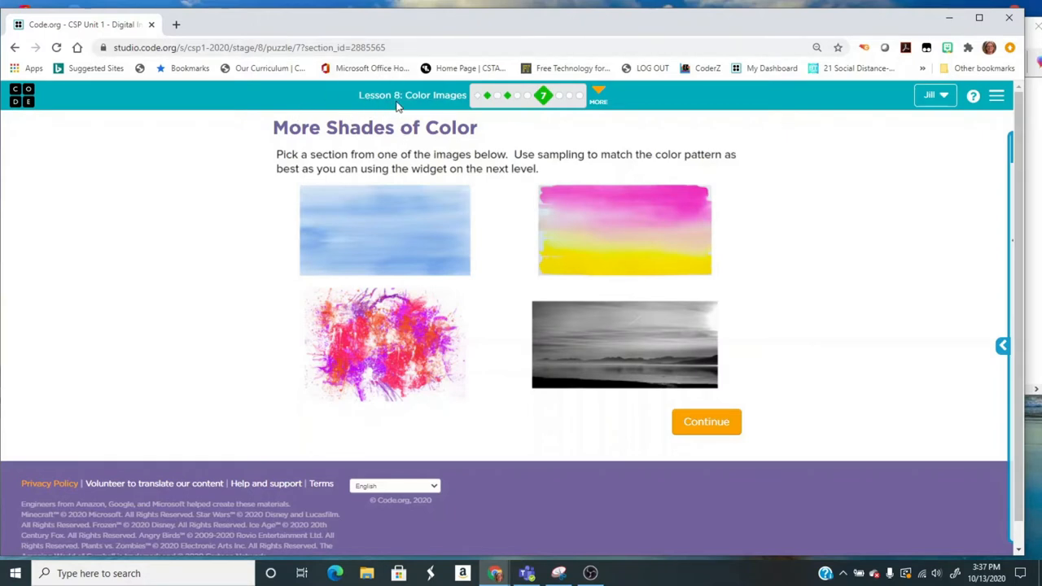
Set width and height to 15 and 12 bits per pixel in hexadecimal (header 0F, 0F, 0C)
click(705, 421)
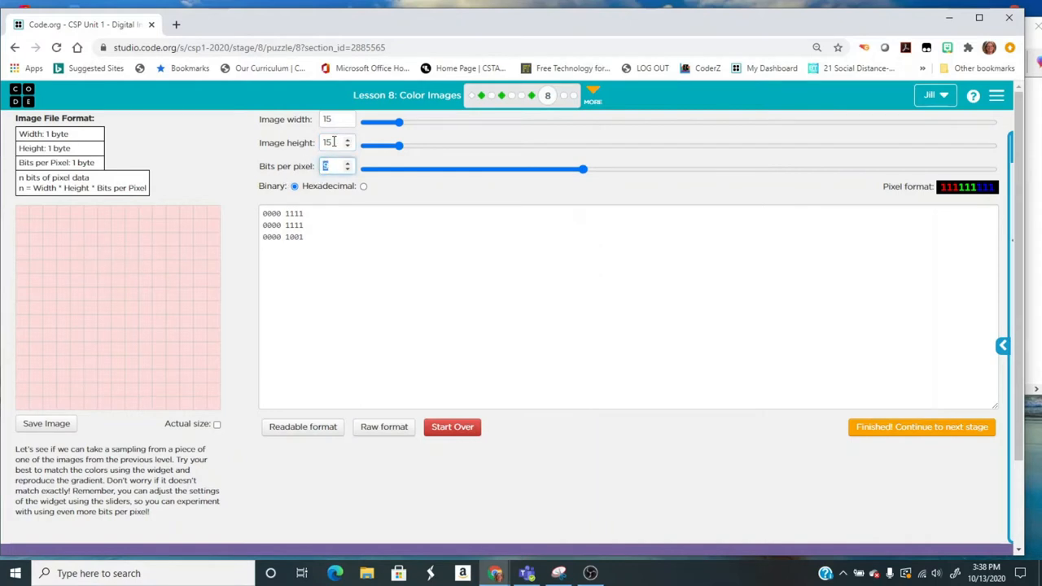
click(363, 186)
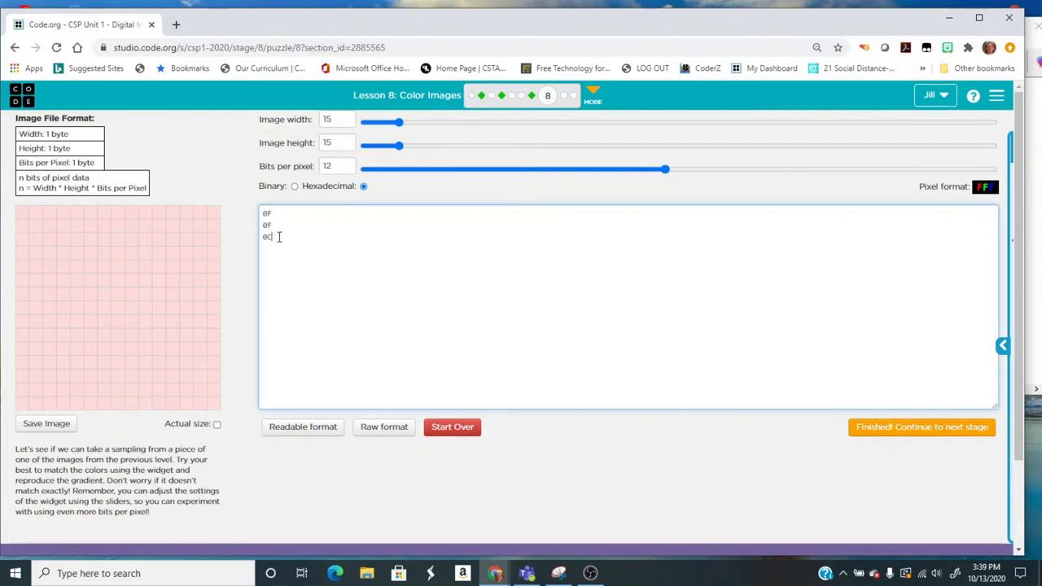
Enter fff for all 225 pixels, fifteen per row, turning the grid white
click(302, 426)
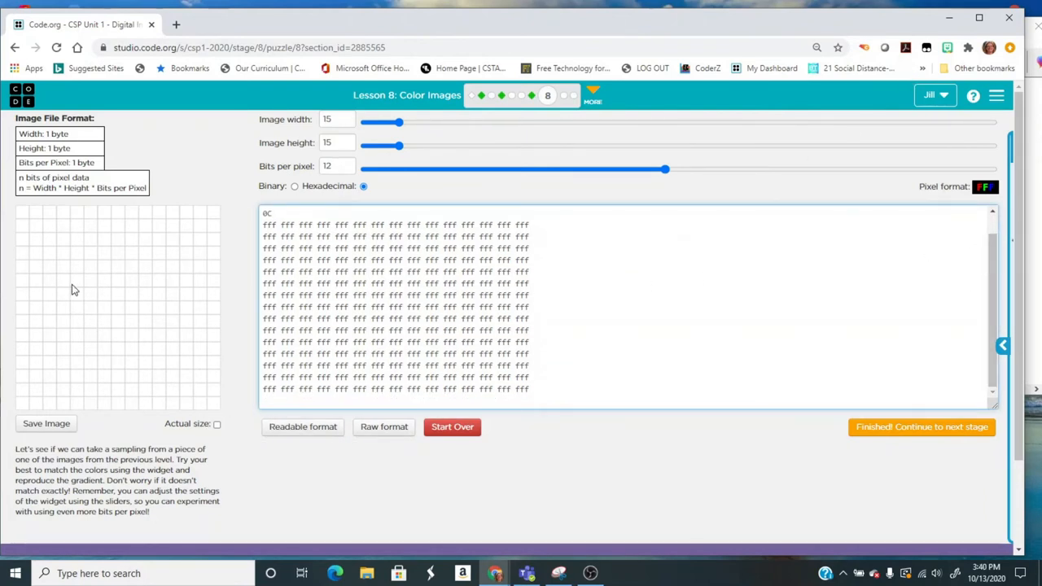
Change three first-row pixels to 000 with the Wikipedia Web colors page open
click(63, 212)
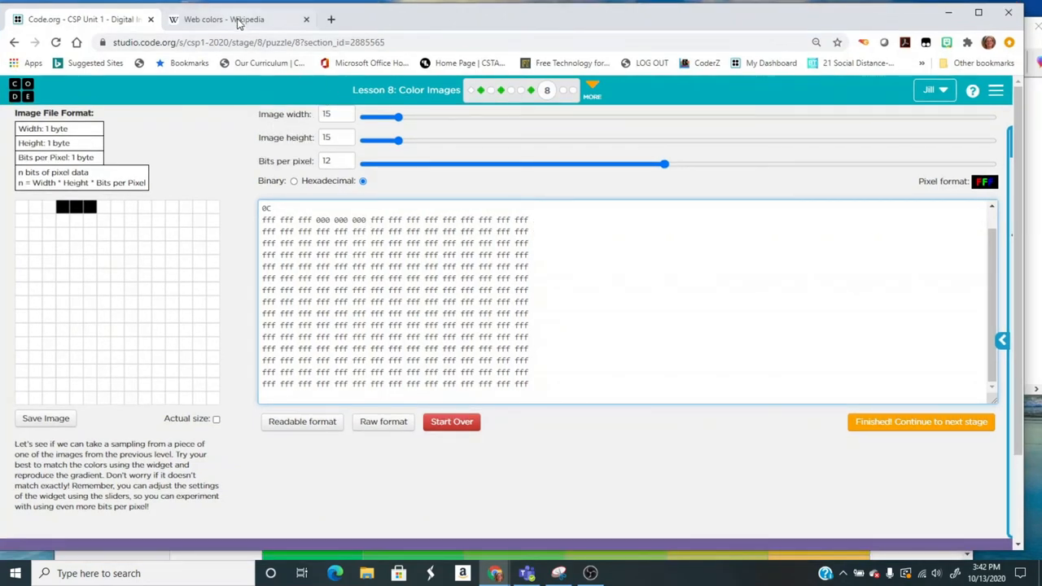
click(224, 19)
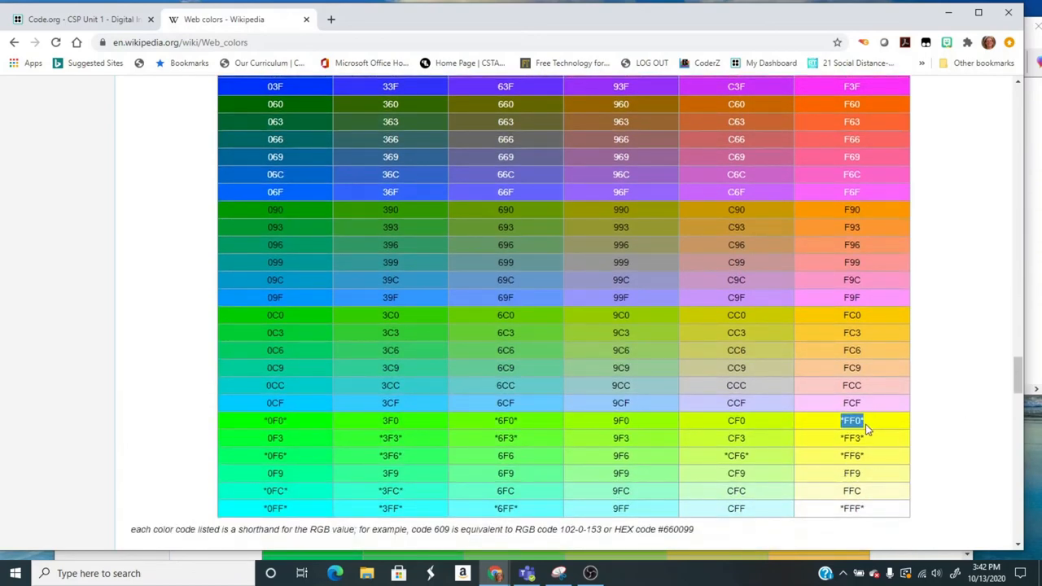
click(81, 19)
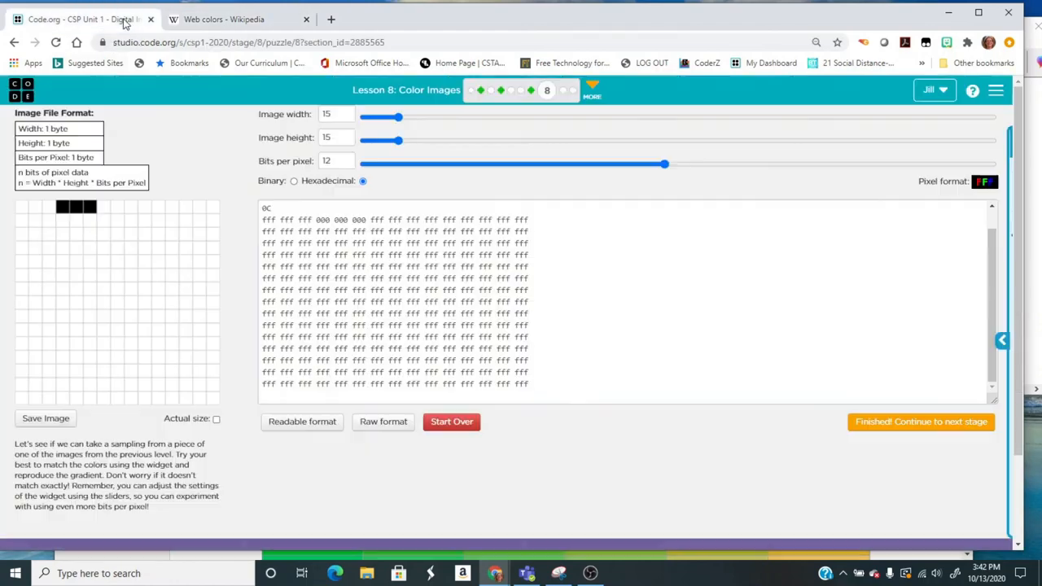